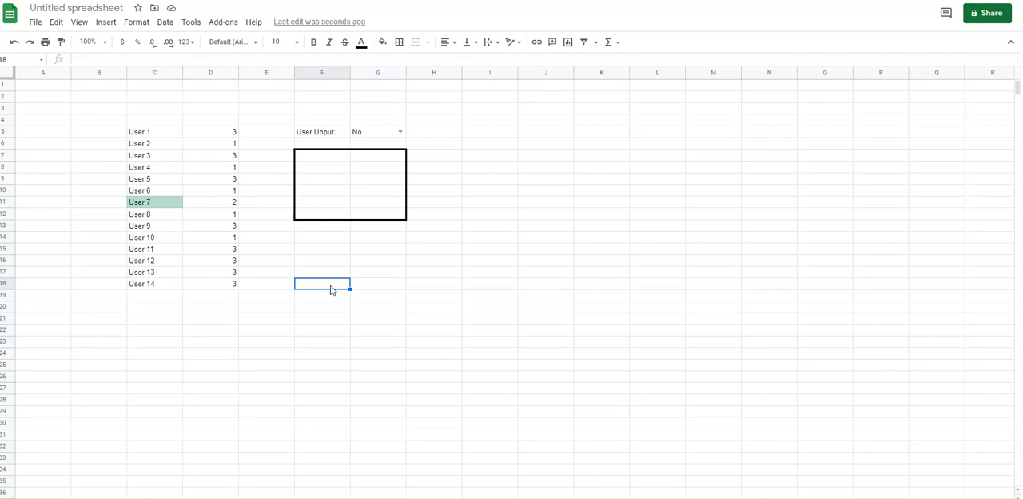
Step: Enter =TRANSPOSE(C5:D18) in F18 to spread user names and numbers across rows 18–19
text(=)
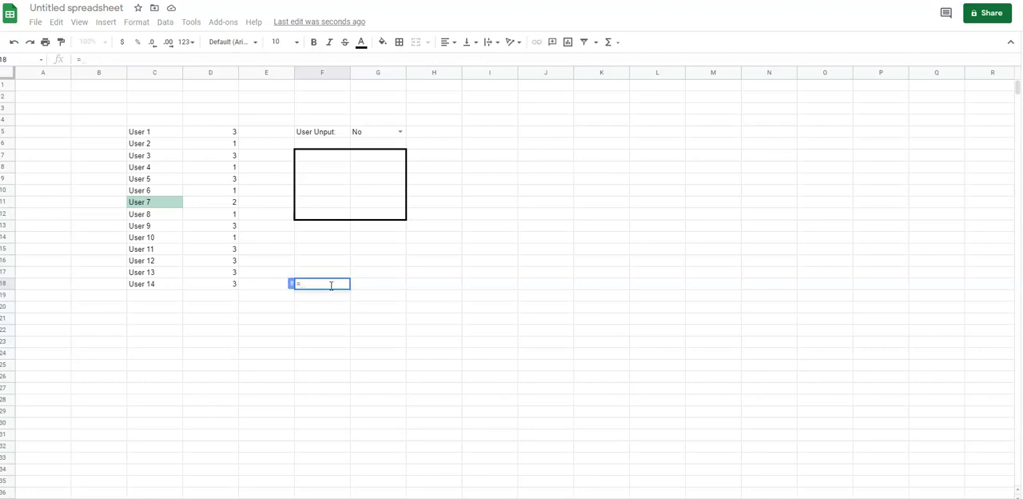
text(=TRANSPOSE()
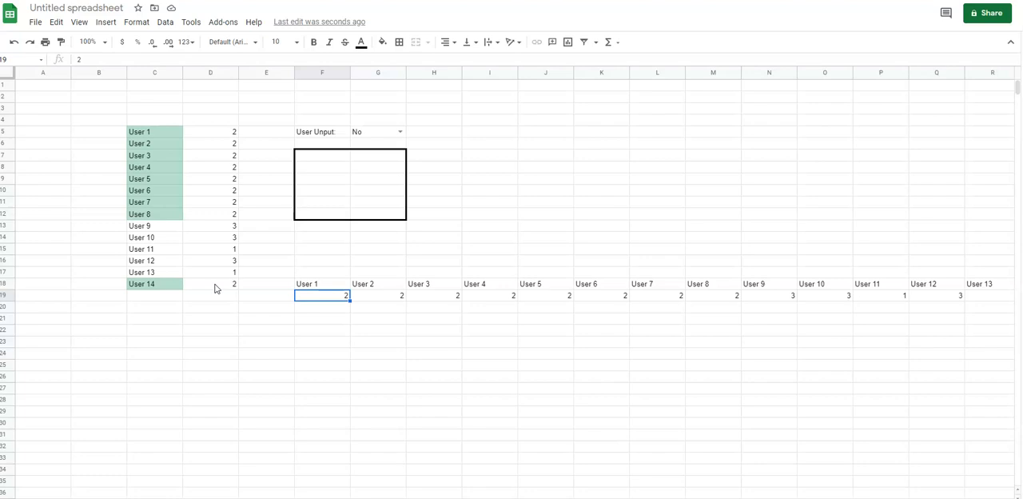
click(399, 131)
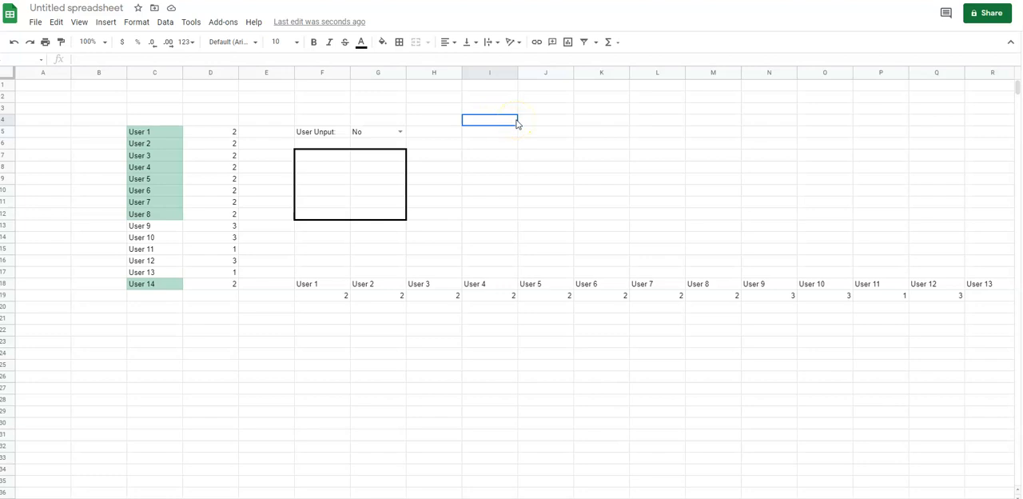
Step: Enter =UNIQUE(D5:D18) in I4 to list the distinct values 2, 1 and 3
text(=uns)
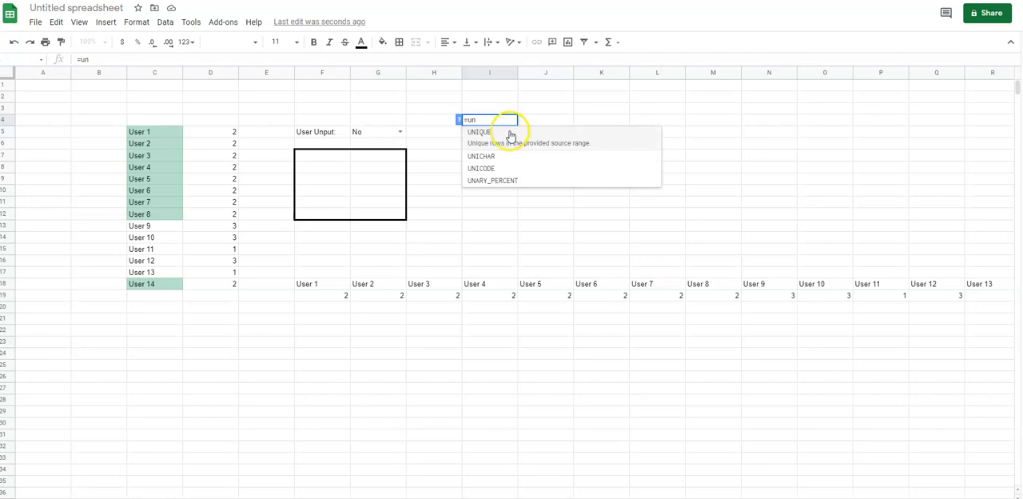
click(478, 132)
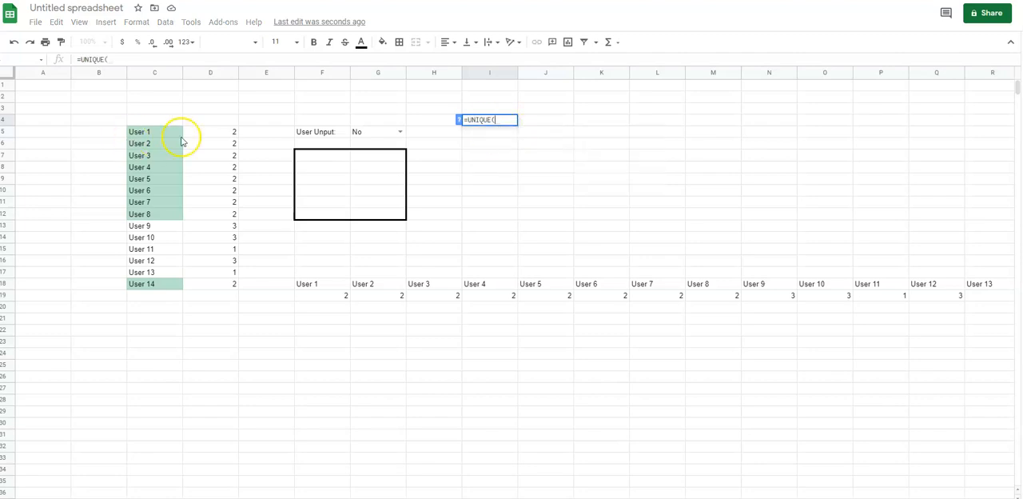
drag(211, 131, 210, 283)
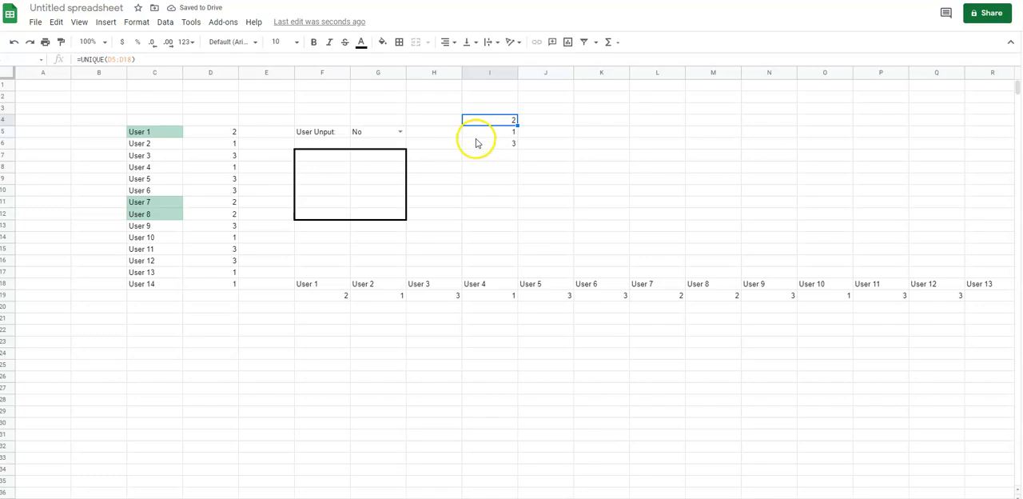
click(490, 143)
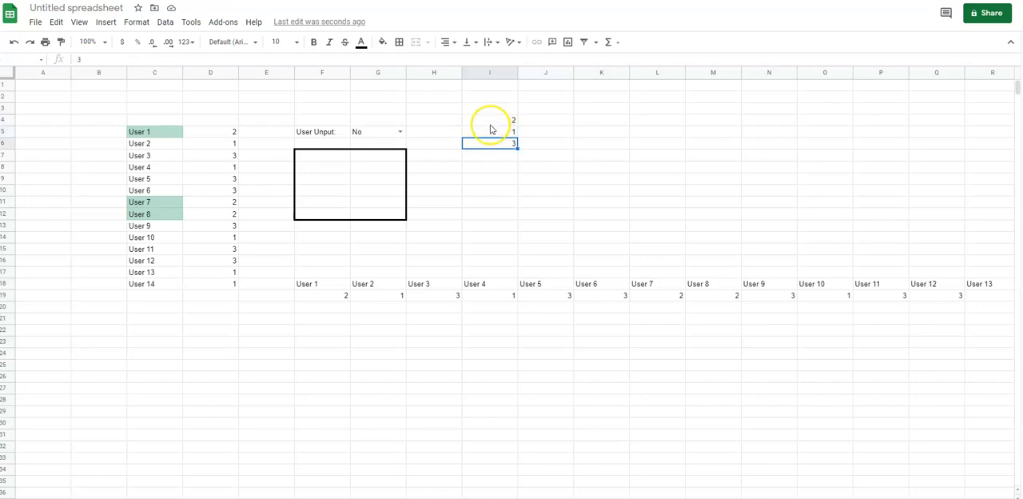
click(489, 119)
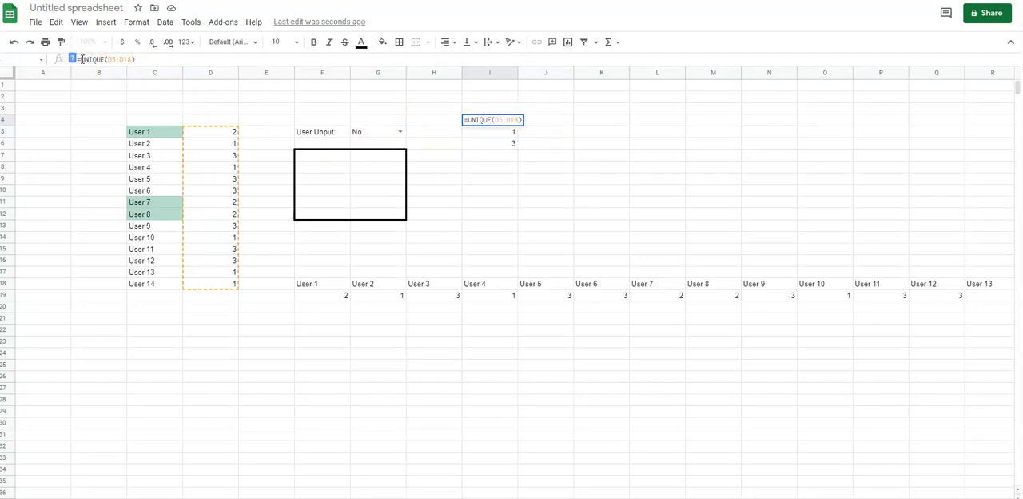
Step: Wrap the I4 formula as =TRANSPOSE(UNIQUE(D5:D18)), spreading values across row 4
text(transpose()
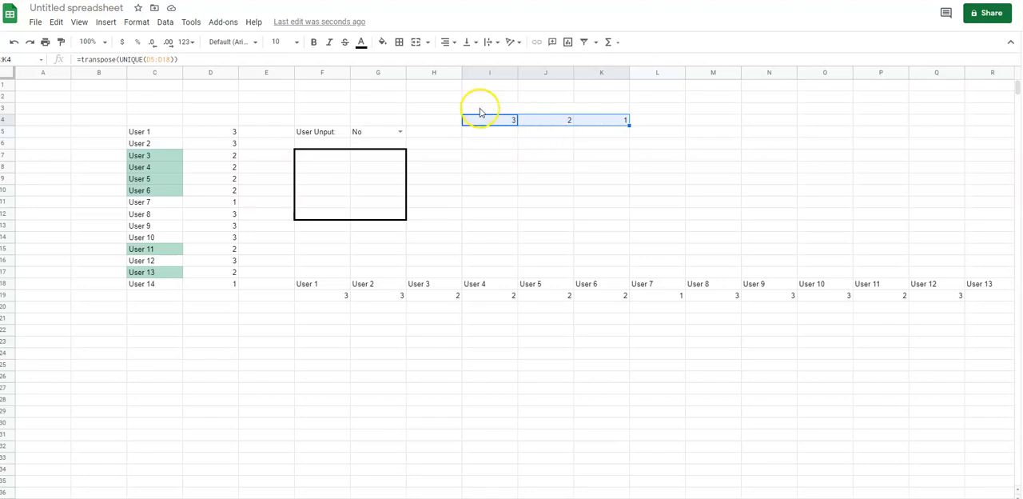
click(489, 120)
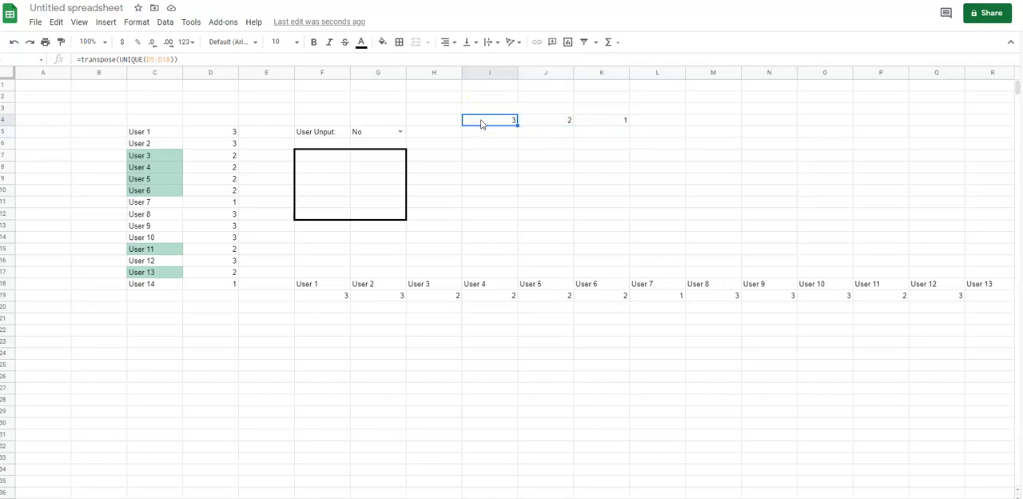